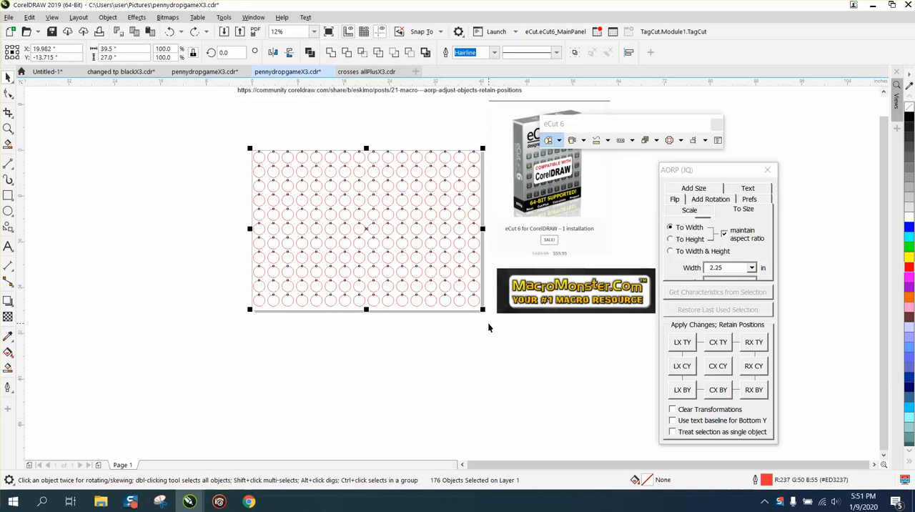
mouse_move(458, 490)
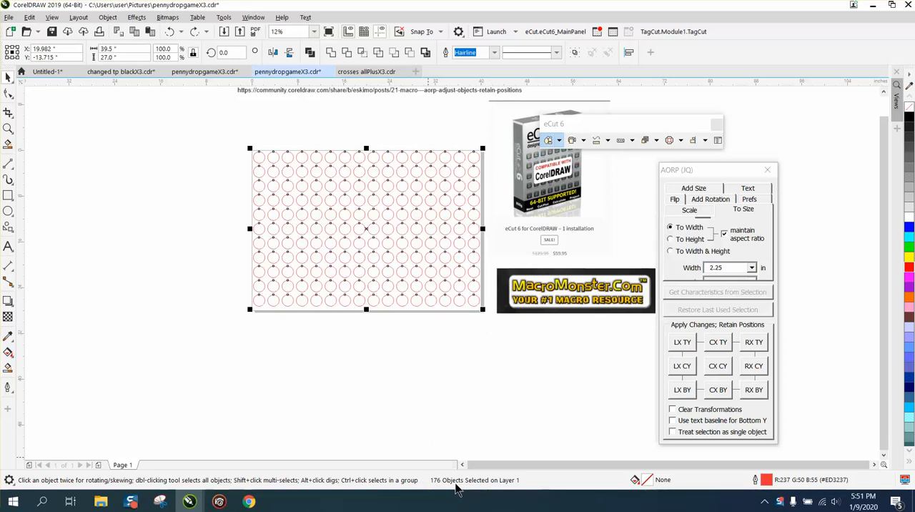
mouse_move(470, 486)
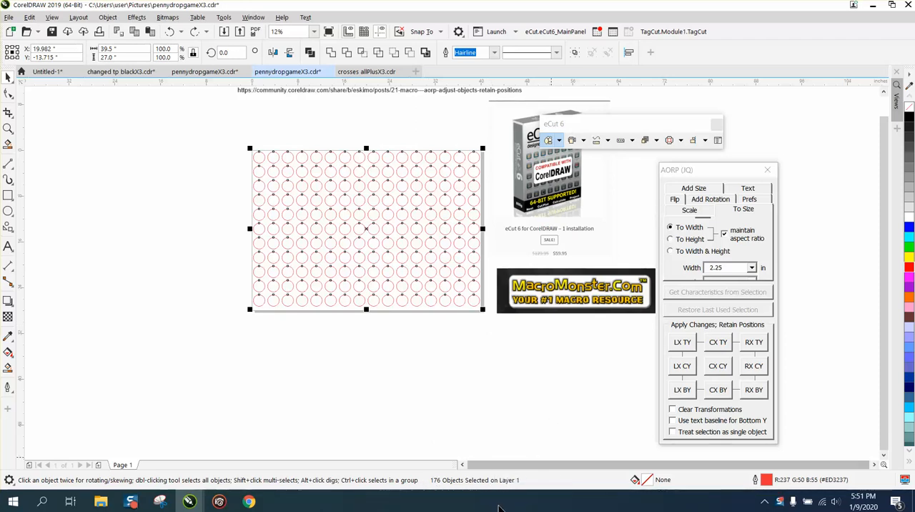
mouse_move(475, 480)
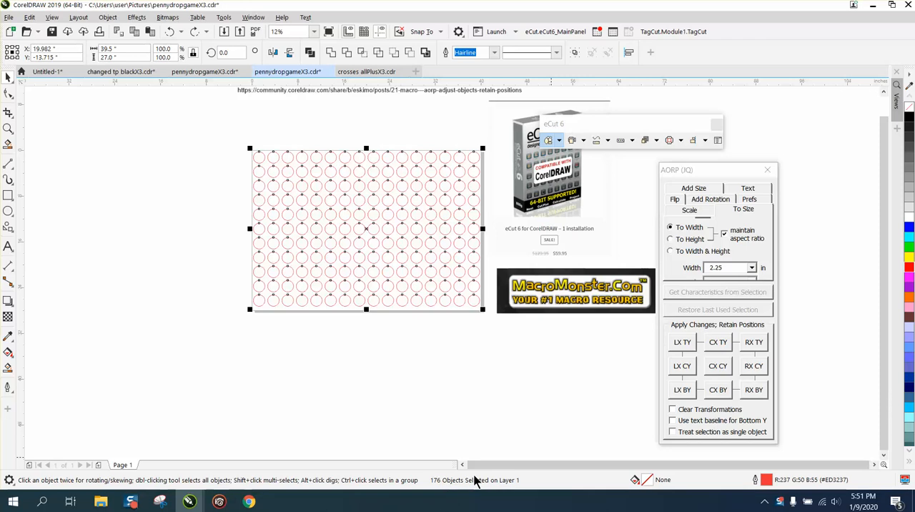
mouse_move(730, 343)
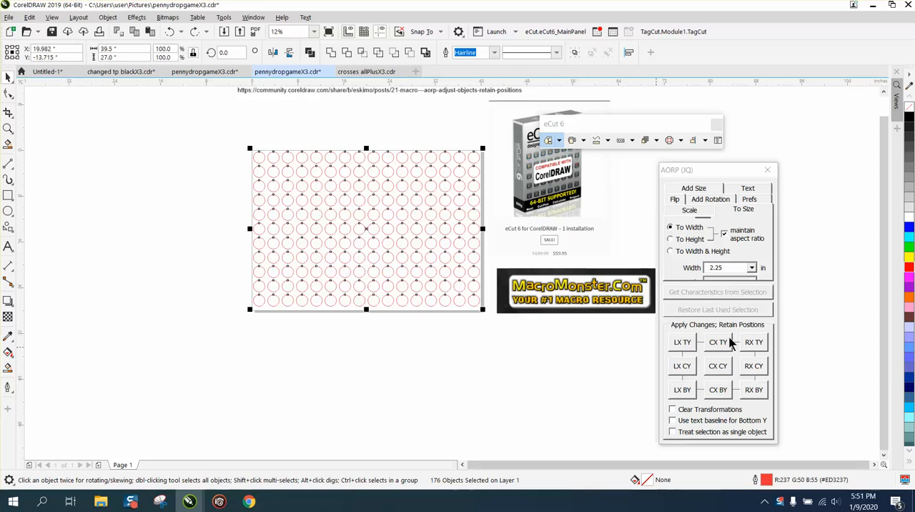
mouse_move(727, 362)
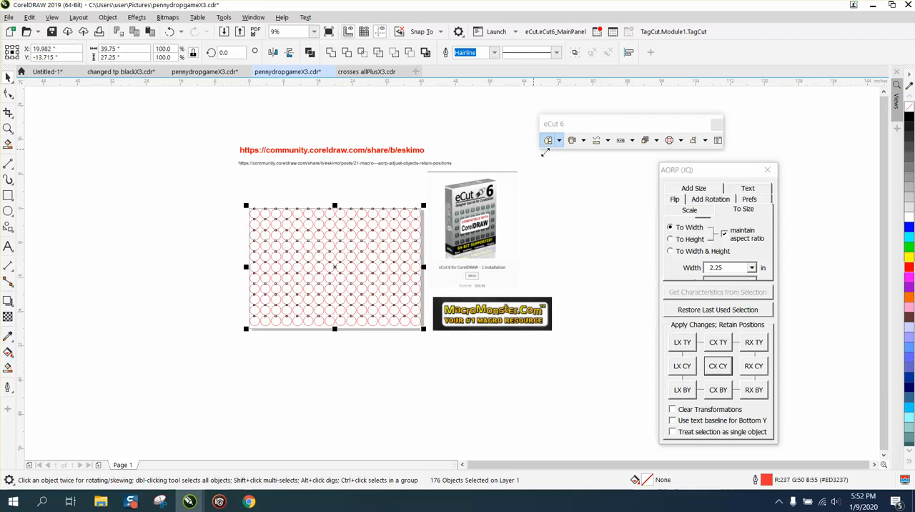
Step: Run eCut free-form Nesting of the 176 circles on a 40 × 28 sheet
click(558, 140)
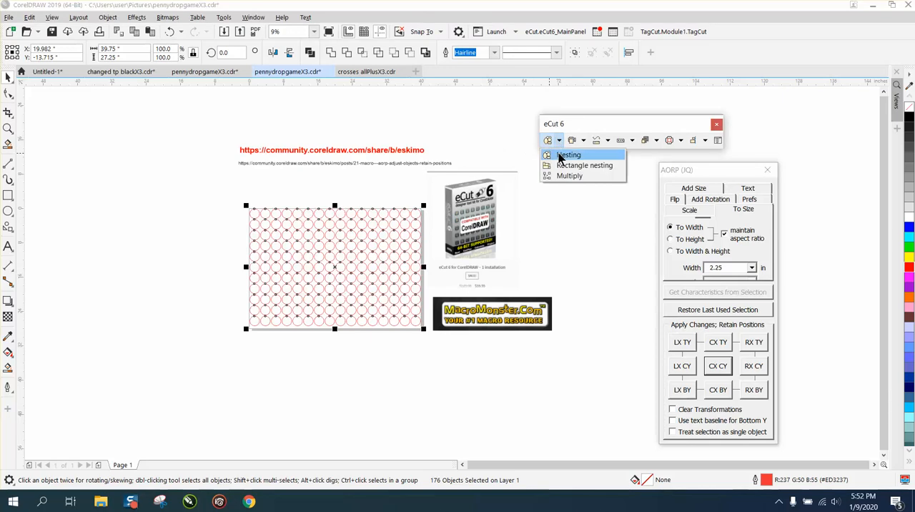
click(568, 155)
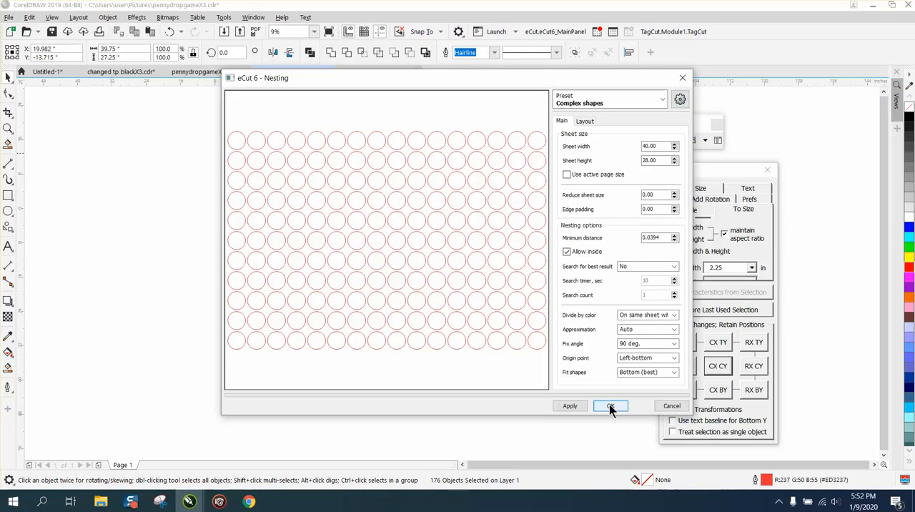
click(609, 406)
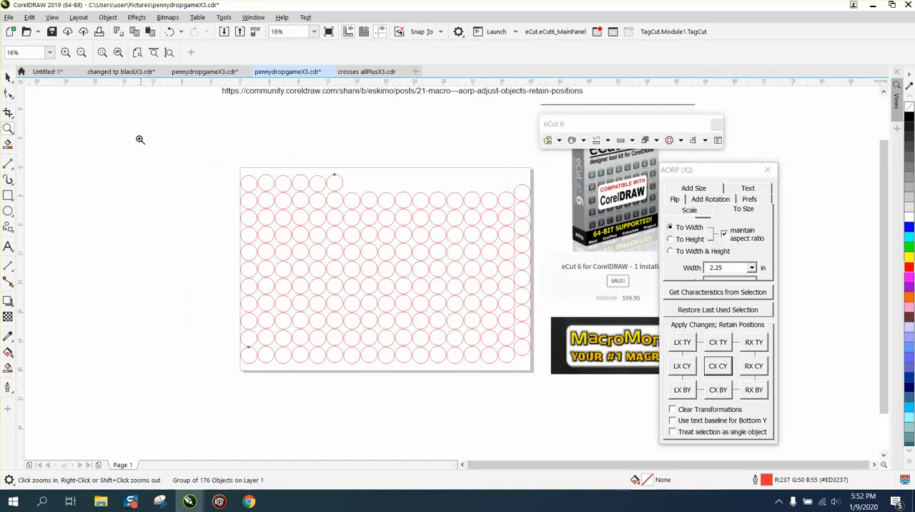
mouse_move(345, 121)
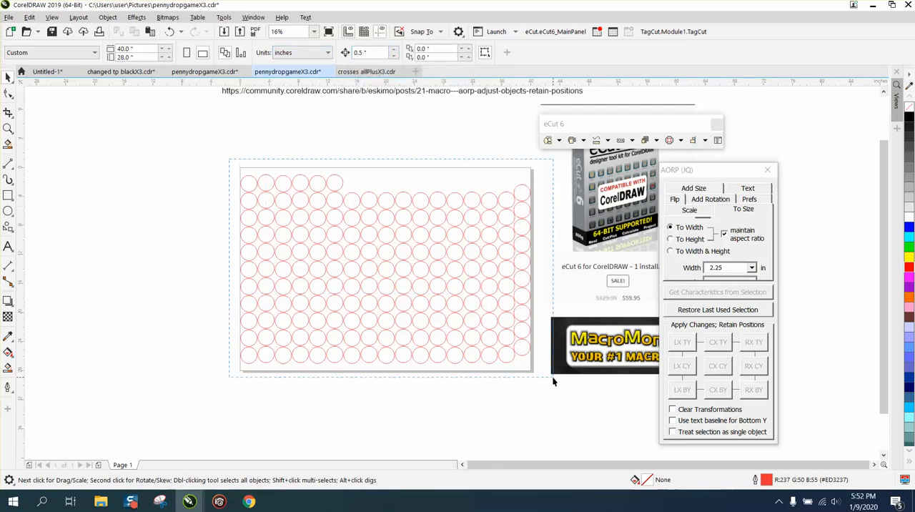
Step: Select the nested group of 176 circles on the 40 × 28 page
click(386, 275)
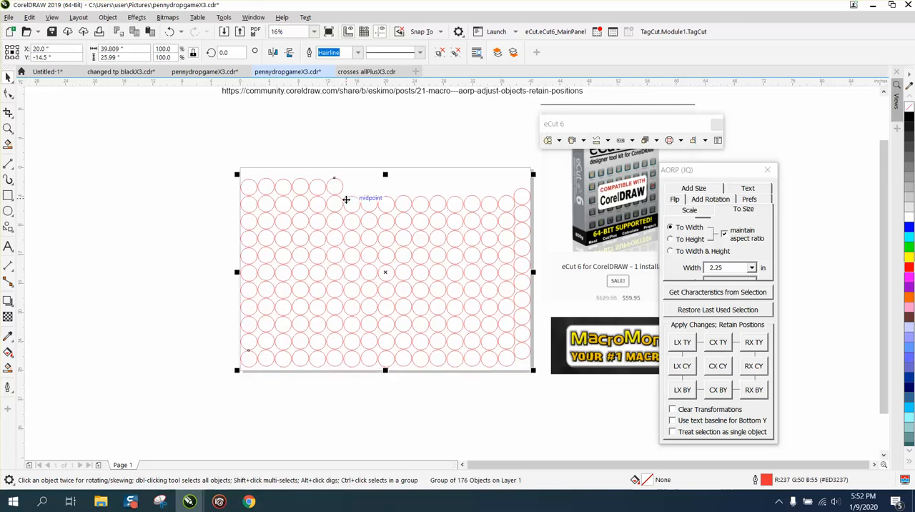
mouse_move(503, 179)
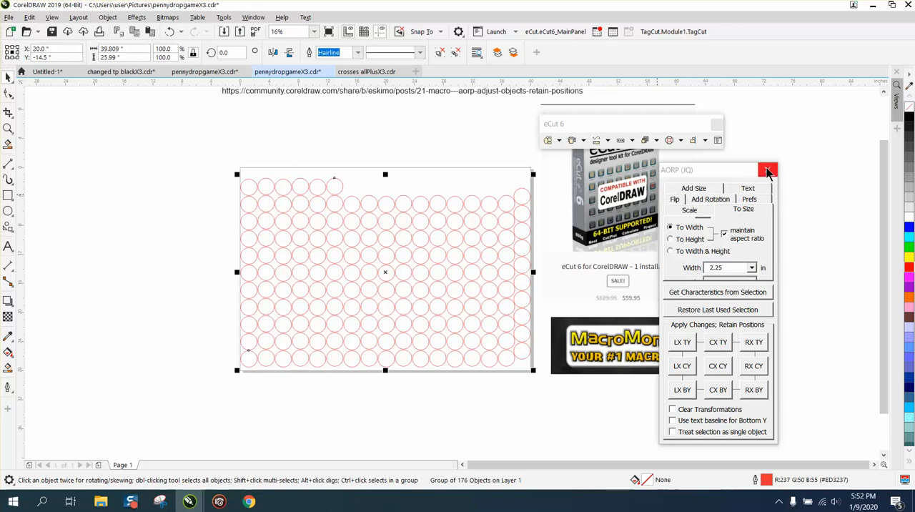
Step: Close the AORP circle-resizing docker
click(767, 170)
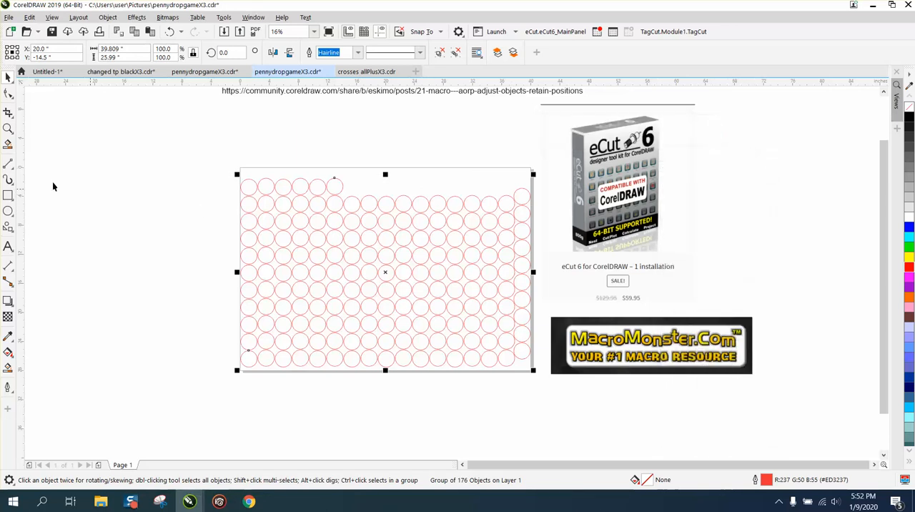